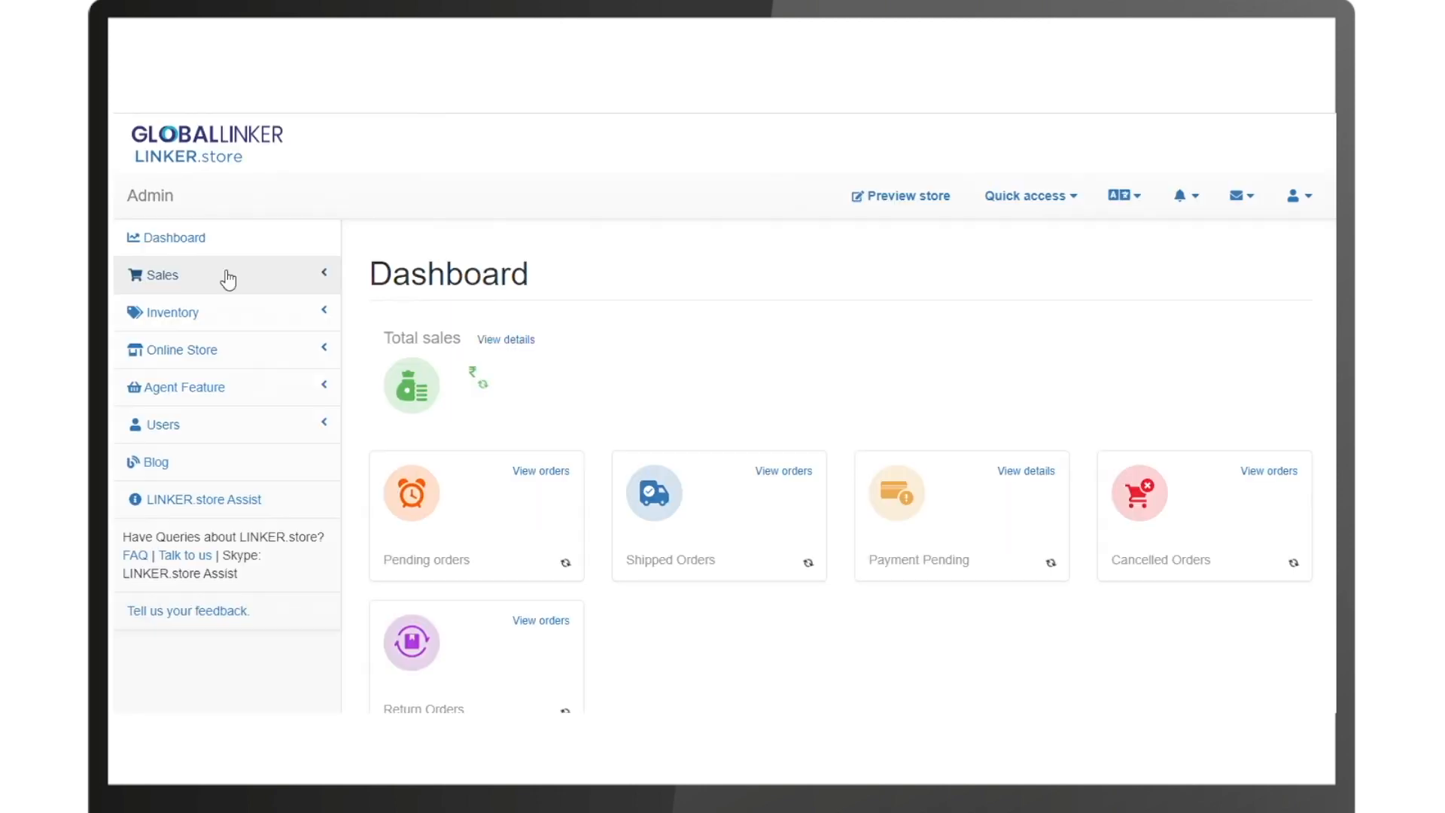
- Go to Store settings > Courier and view Shipping Zones, showing only Default at 7 days
left_click(1292, 196)
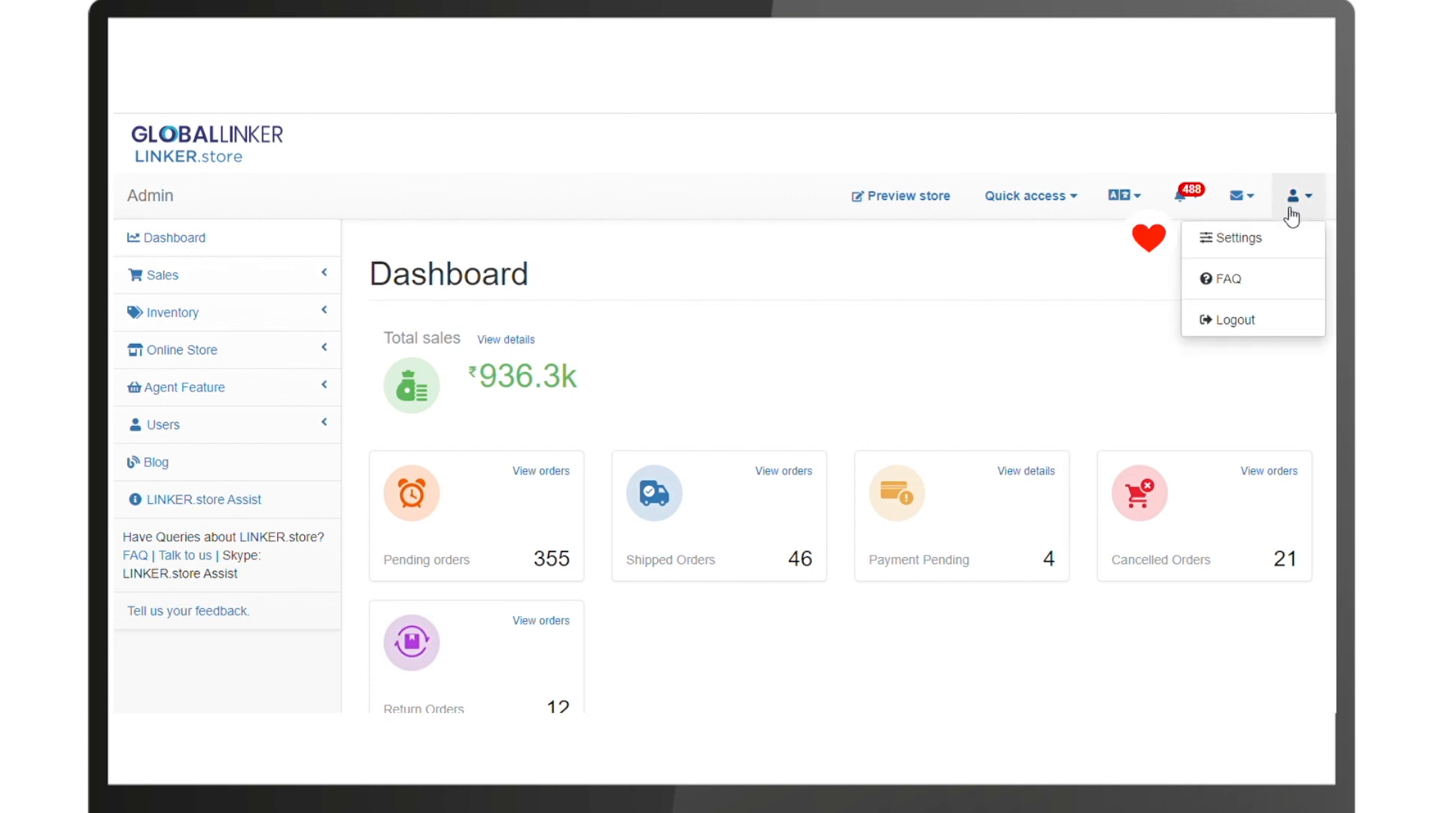
left_click(1234, 238)
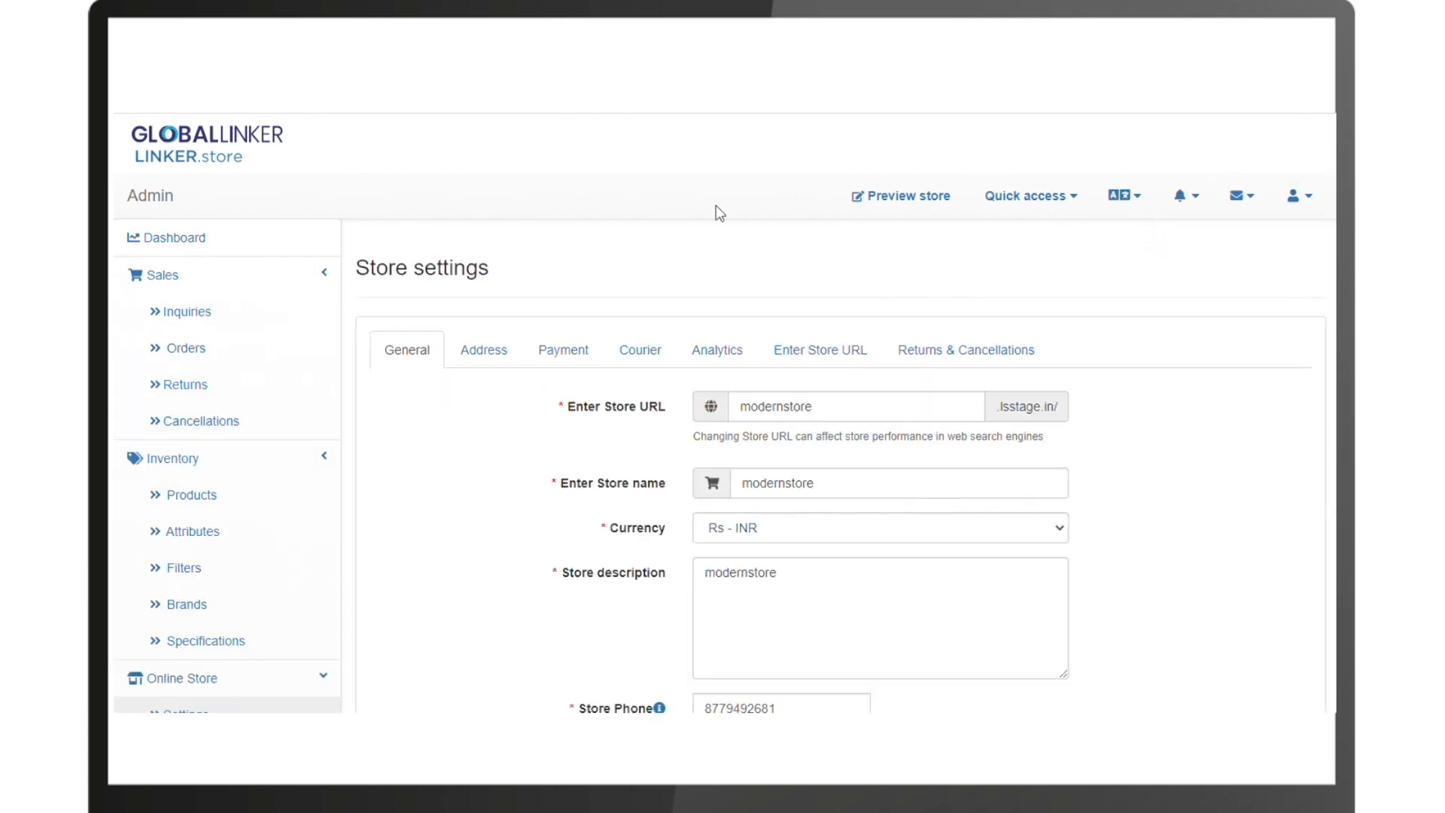
left_click(639, 349)
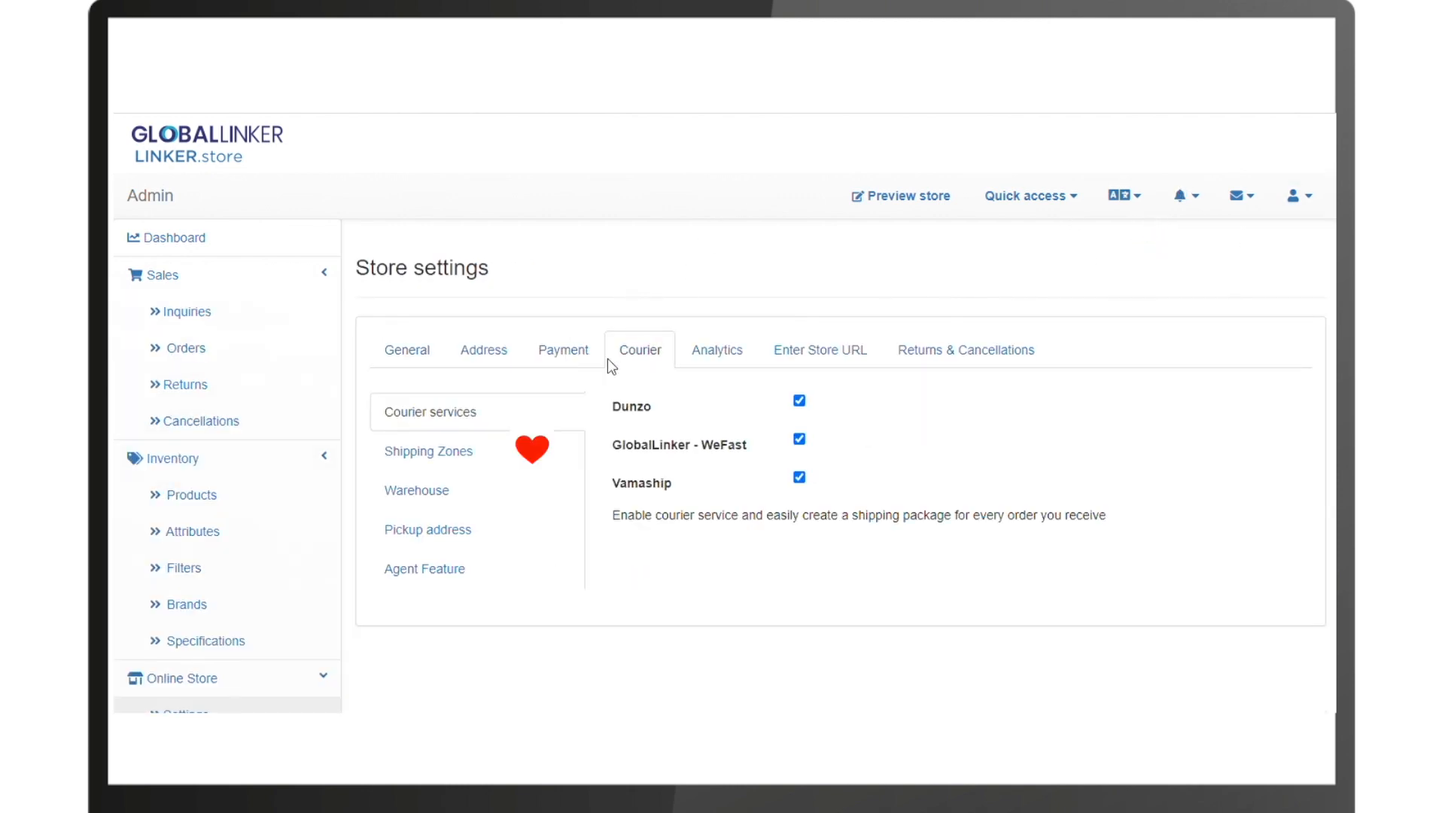
left_click(427, 451)
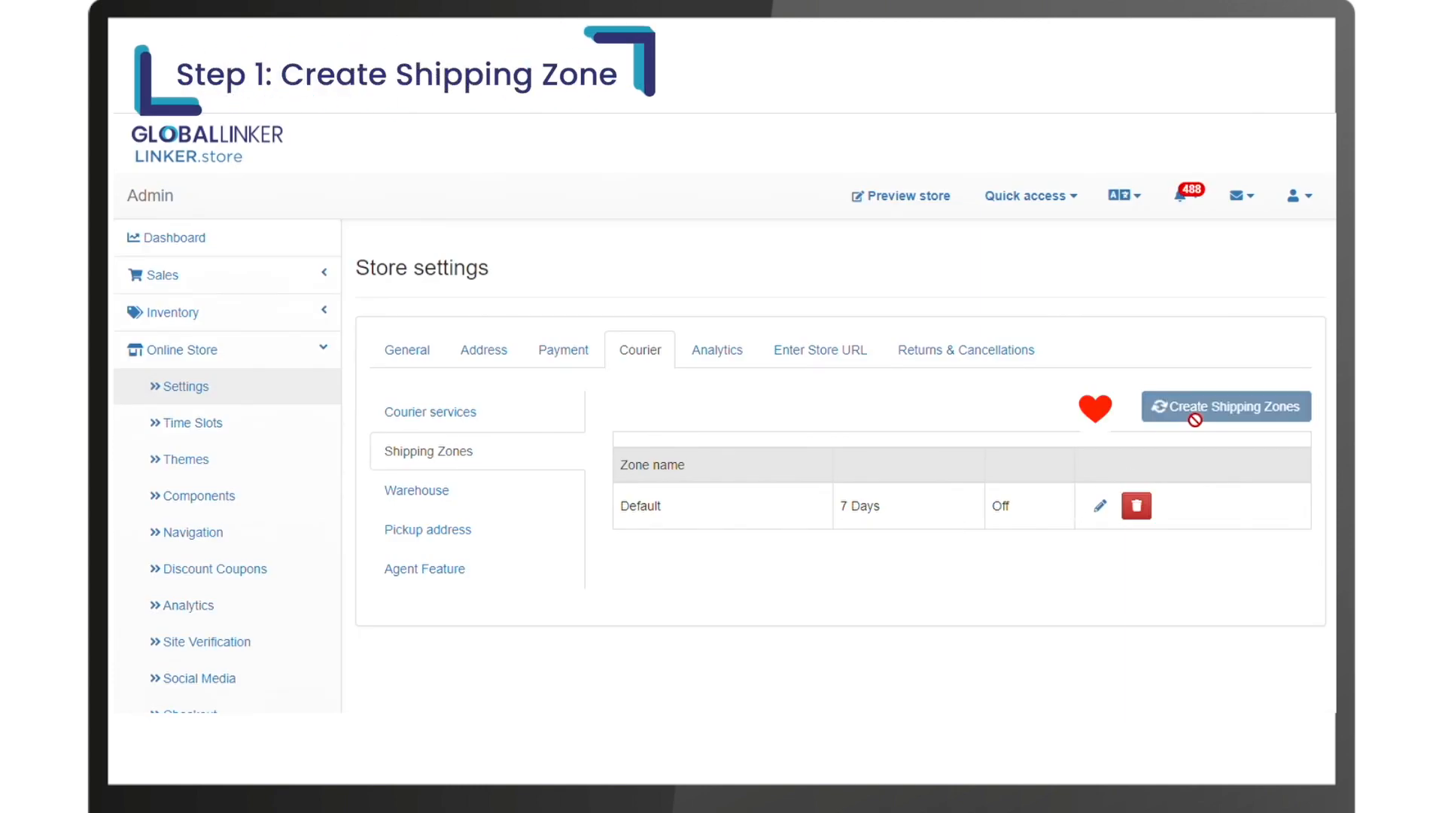
- Start a new shipping zone named Philippines with a 6-day estimated delivery time
left_click(1226, 407)
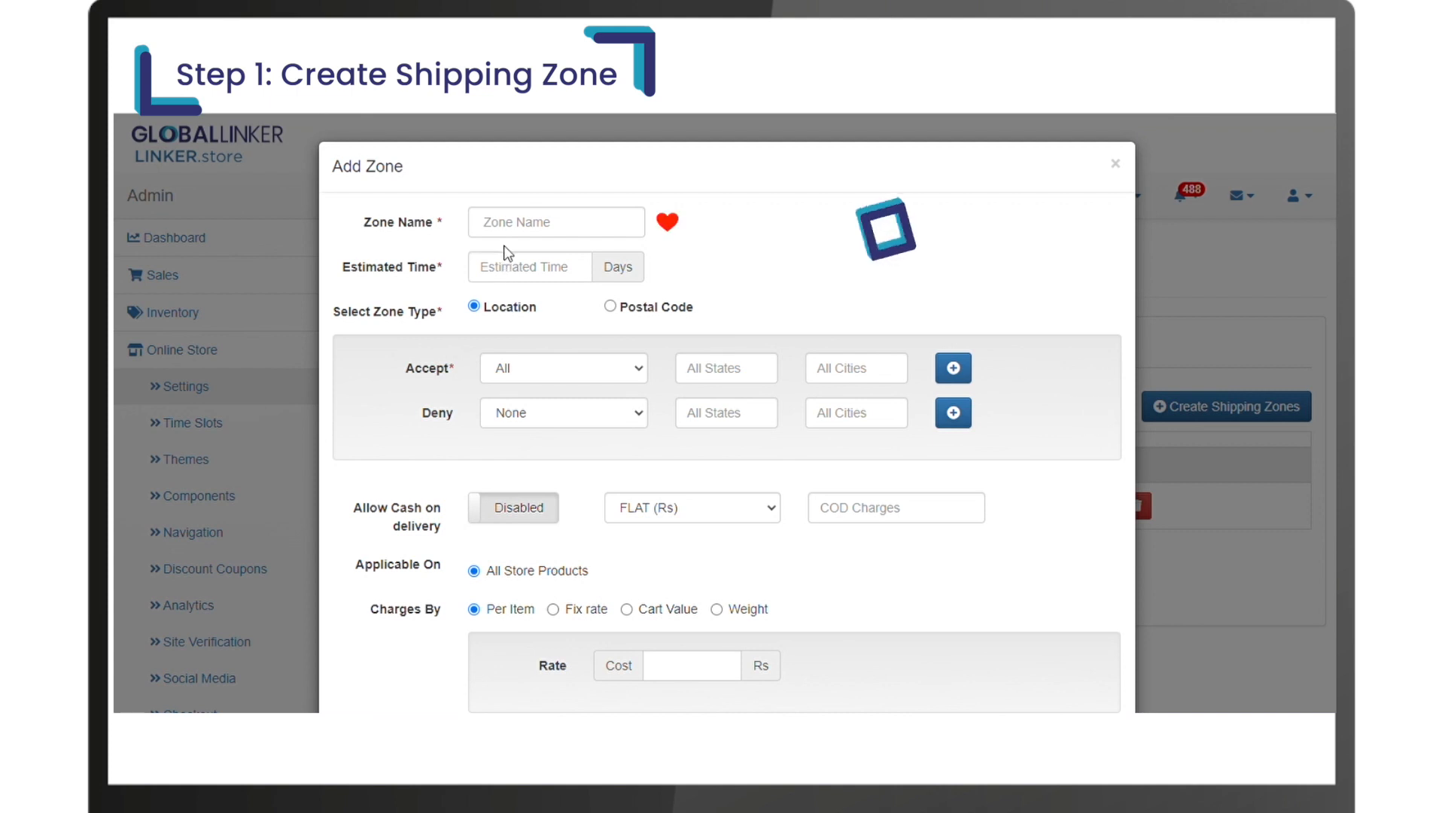
type("Phil")
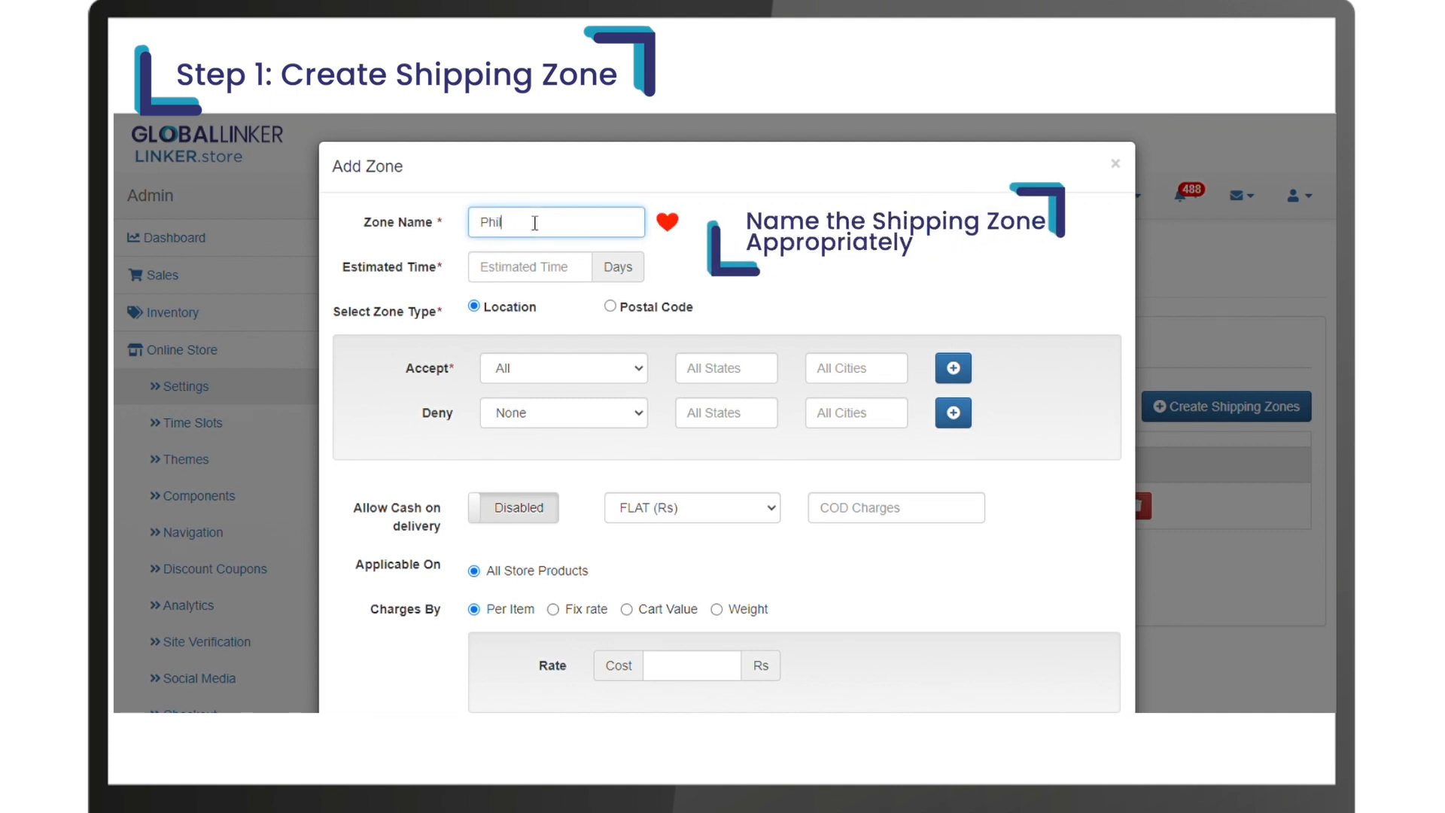
type("ippines")
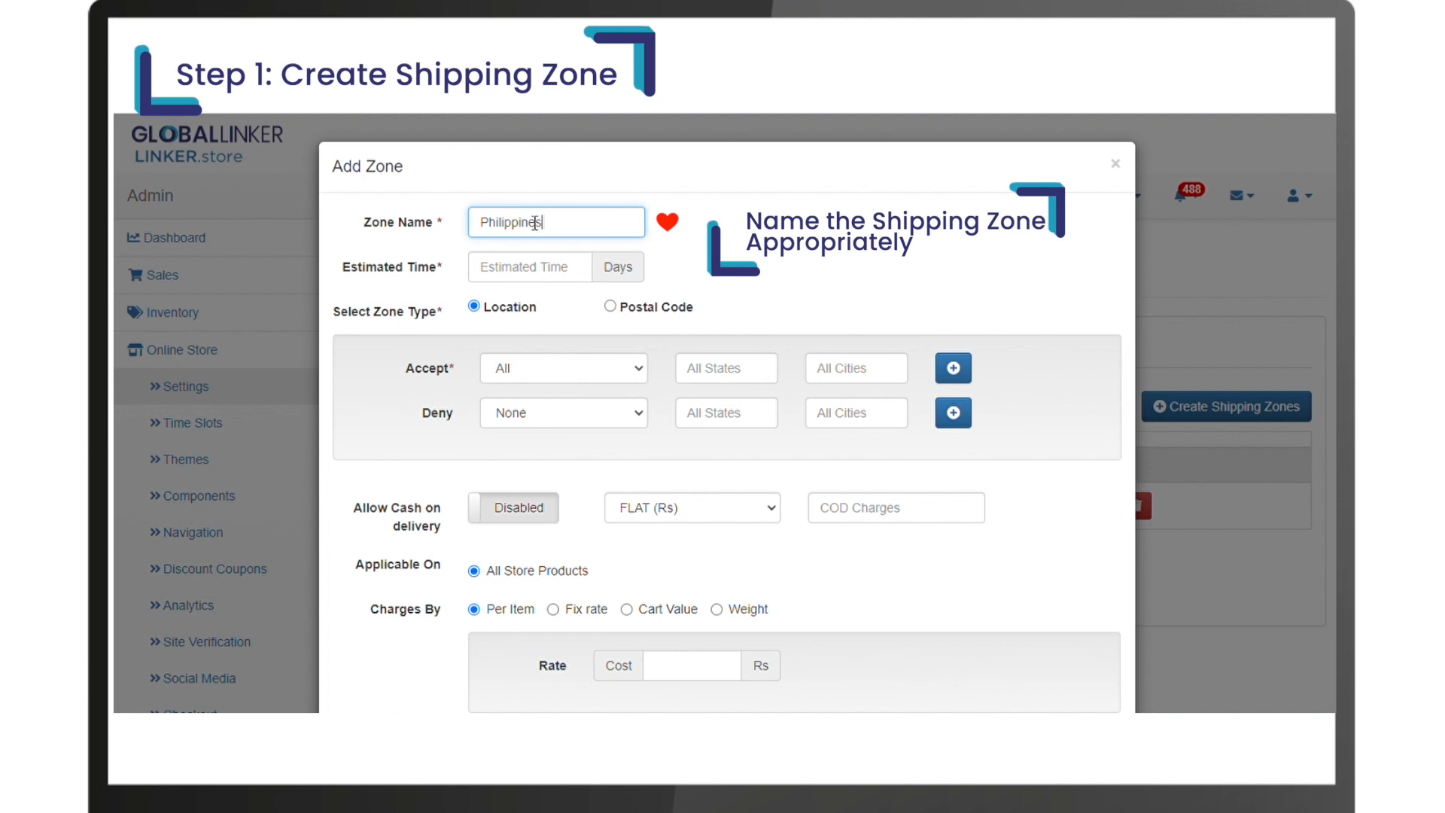
left_click(529, 266)
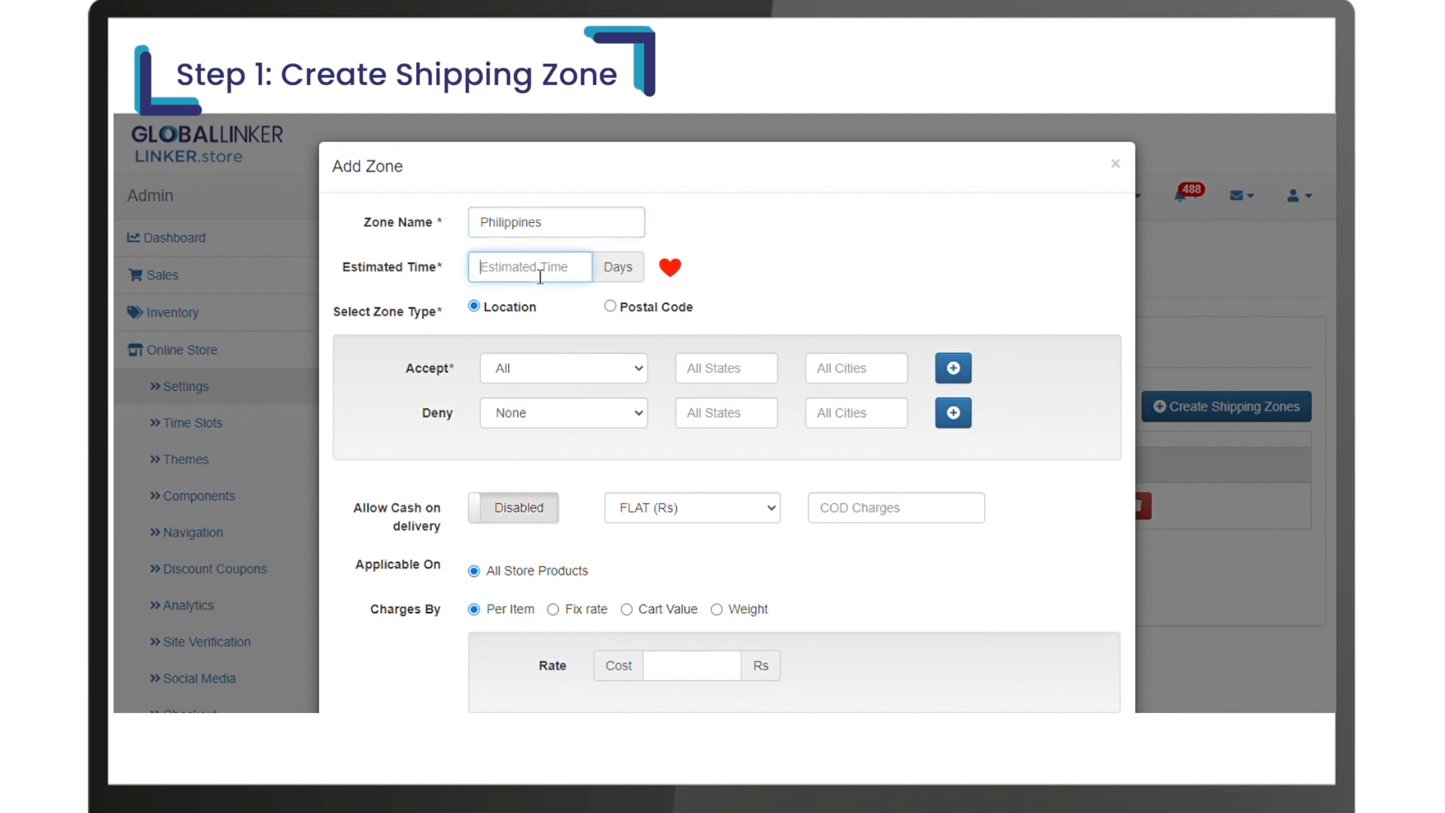
type("6")
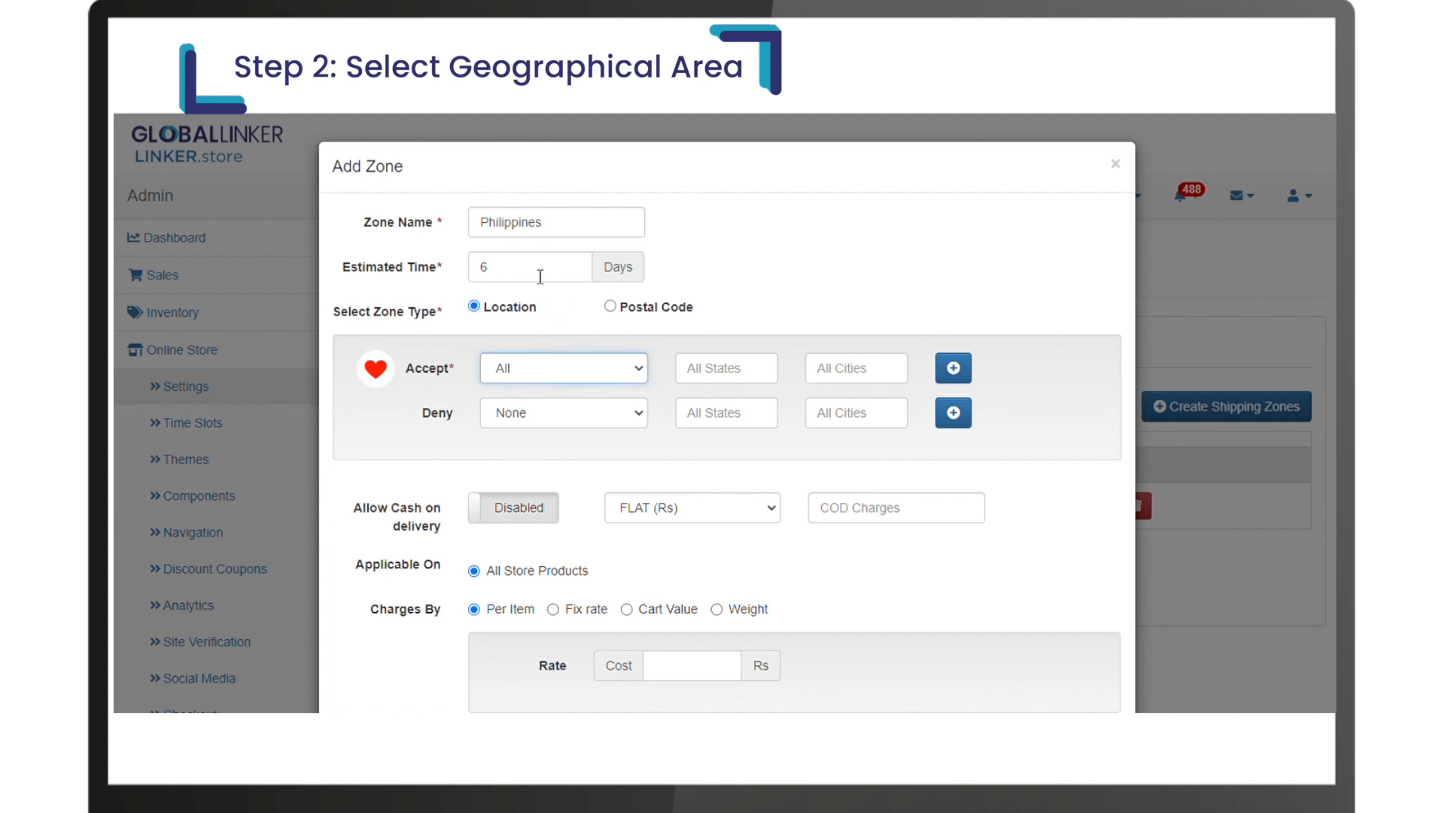
- Accept deliveries to Philippines, Metro Manila, and set the Deny country to Philippines
left_click(562, 368)
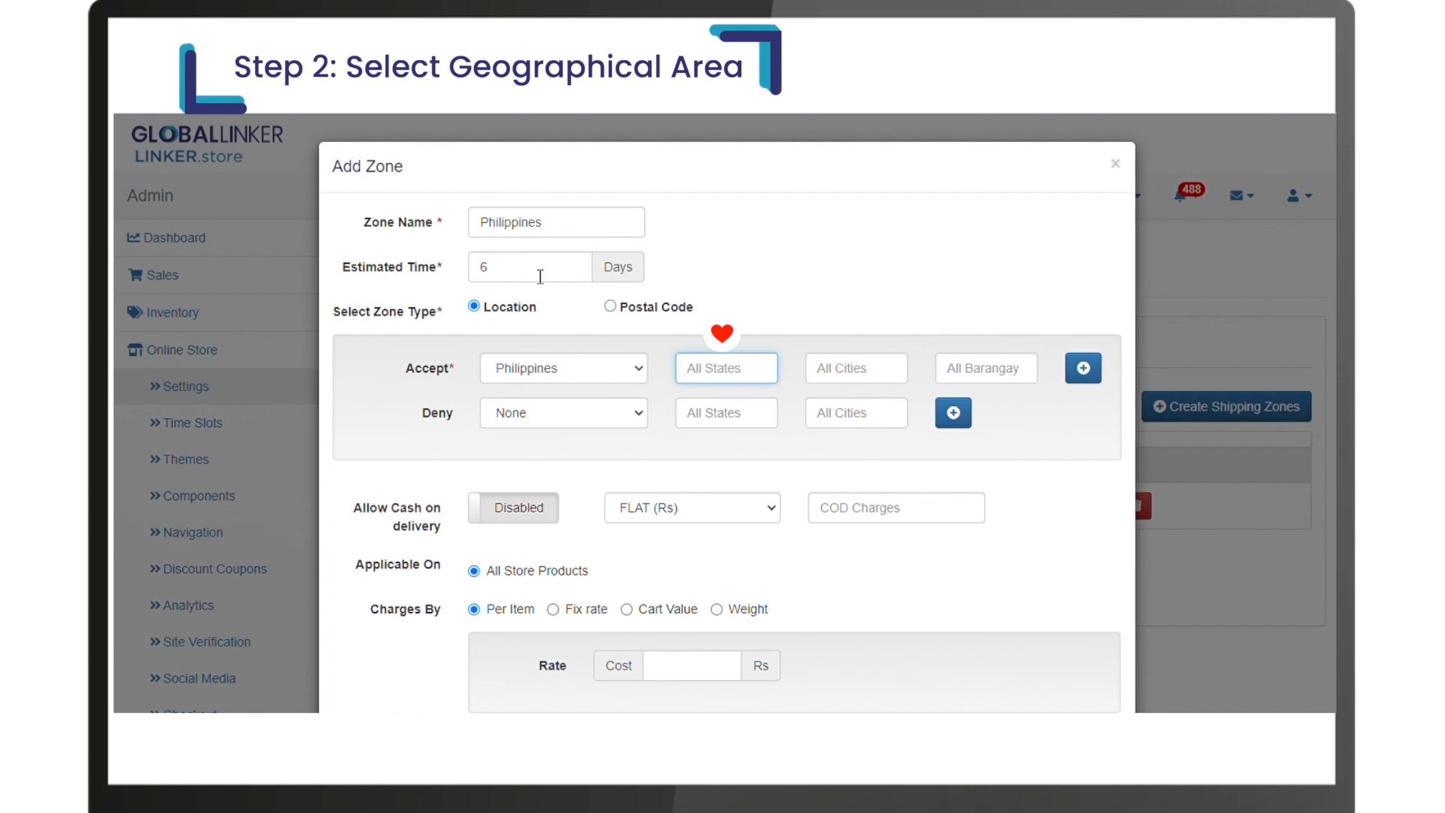
type("metr")
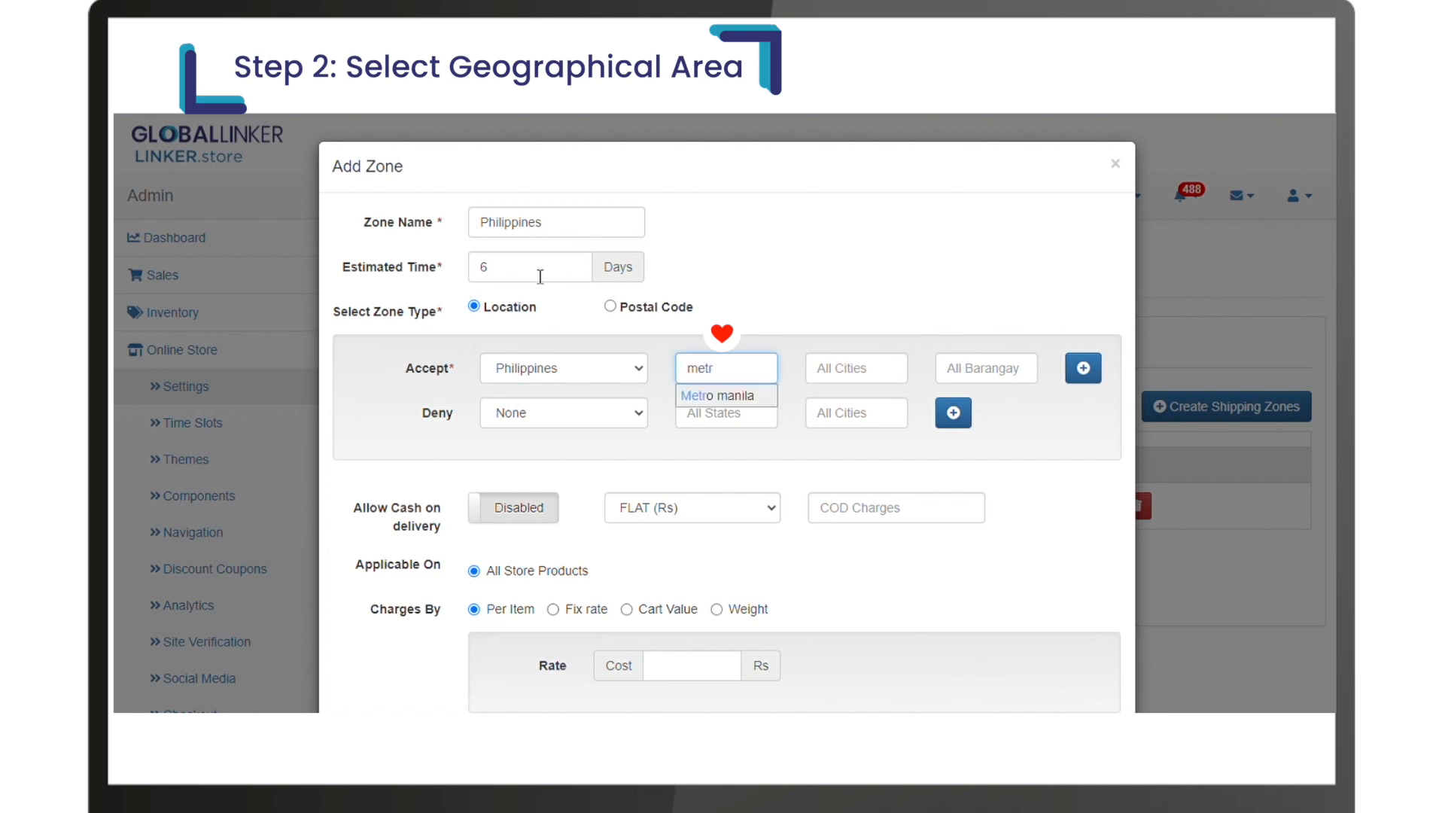
left_click(719, 395)
type(" - Manila")
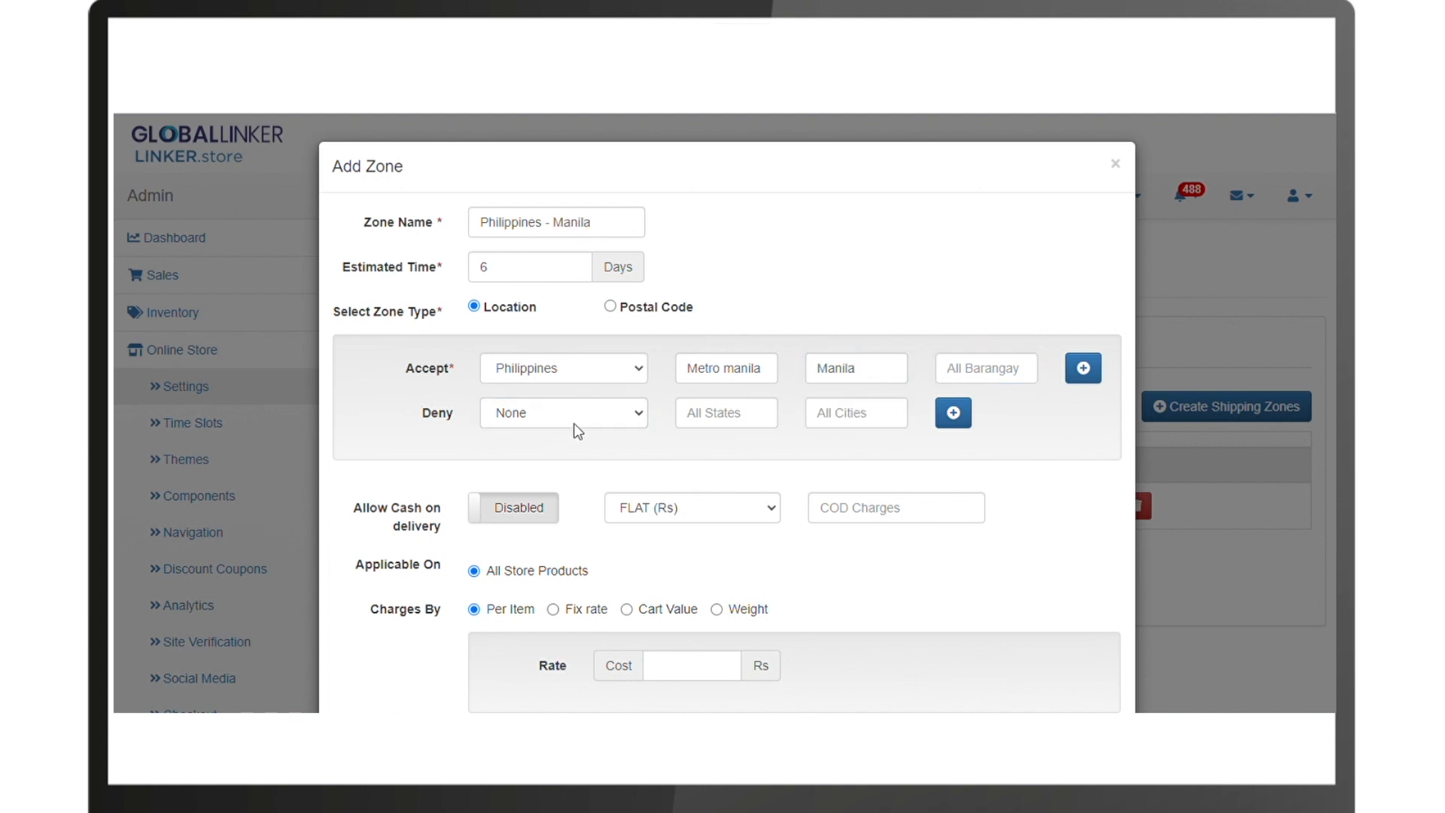
left_click(563, 411)
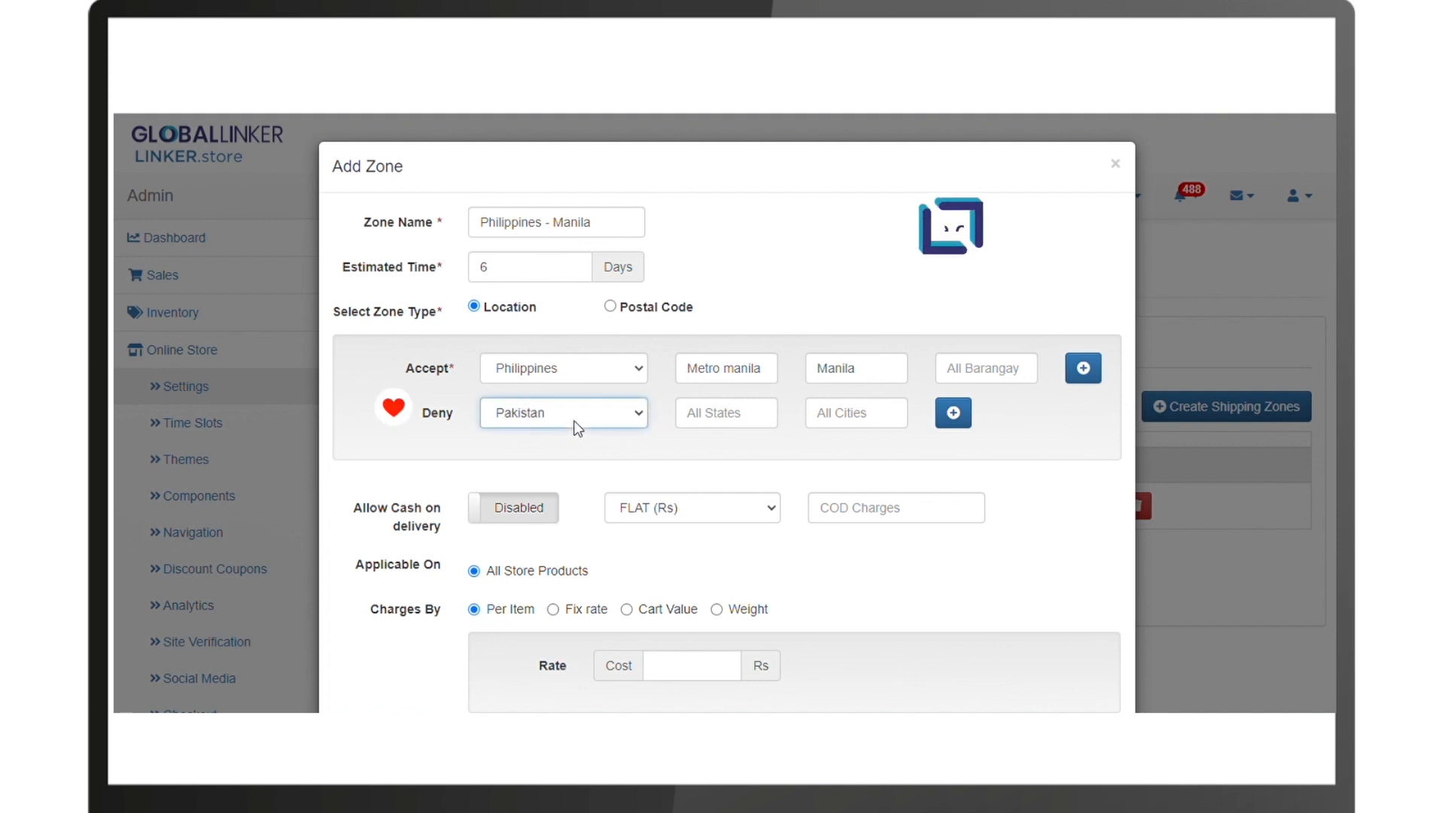
left_click(562, 412)
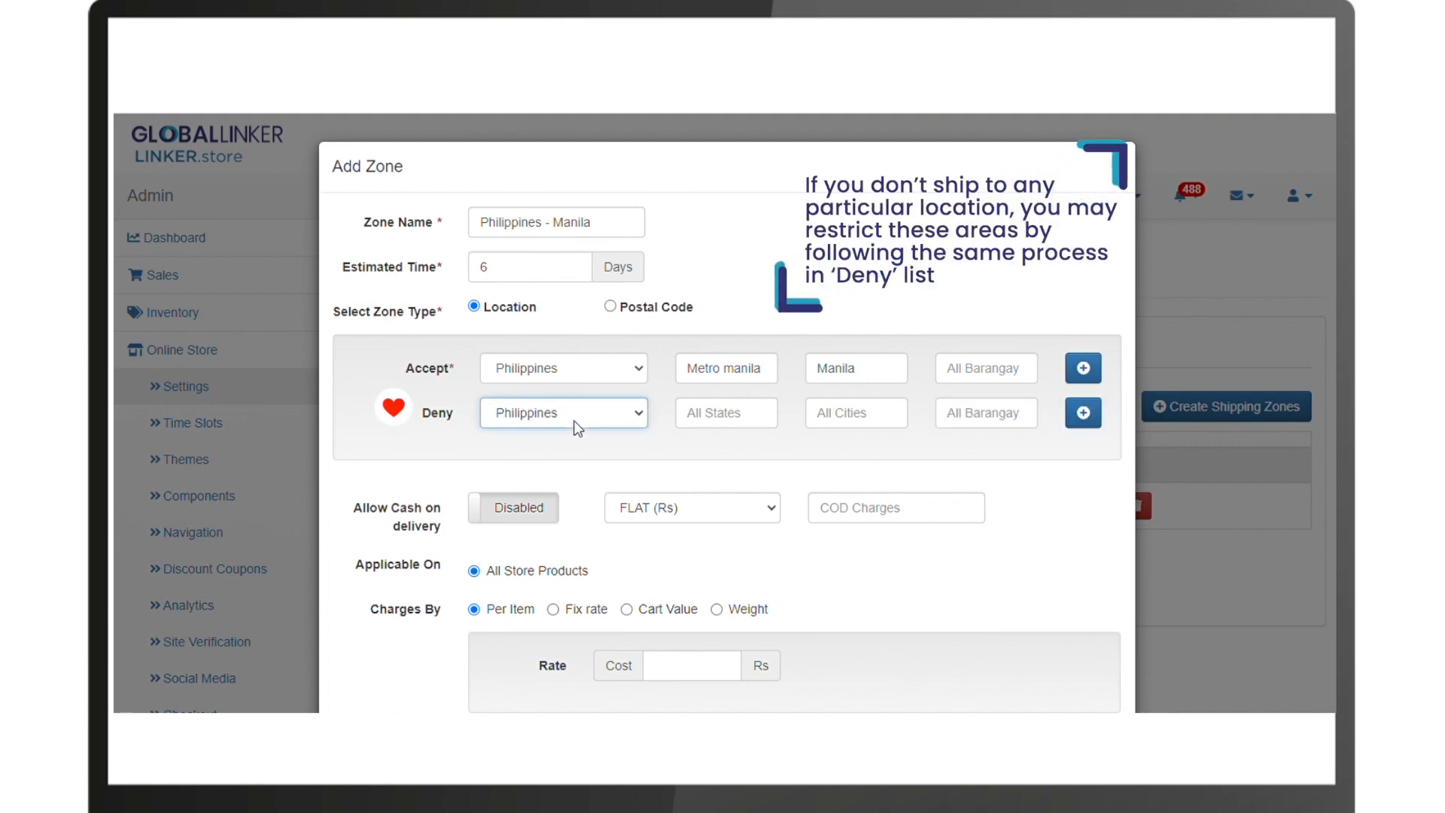
type("metro")
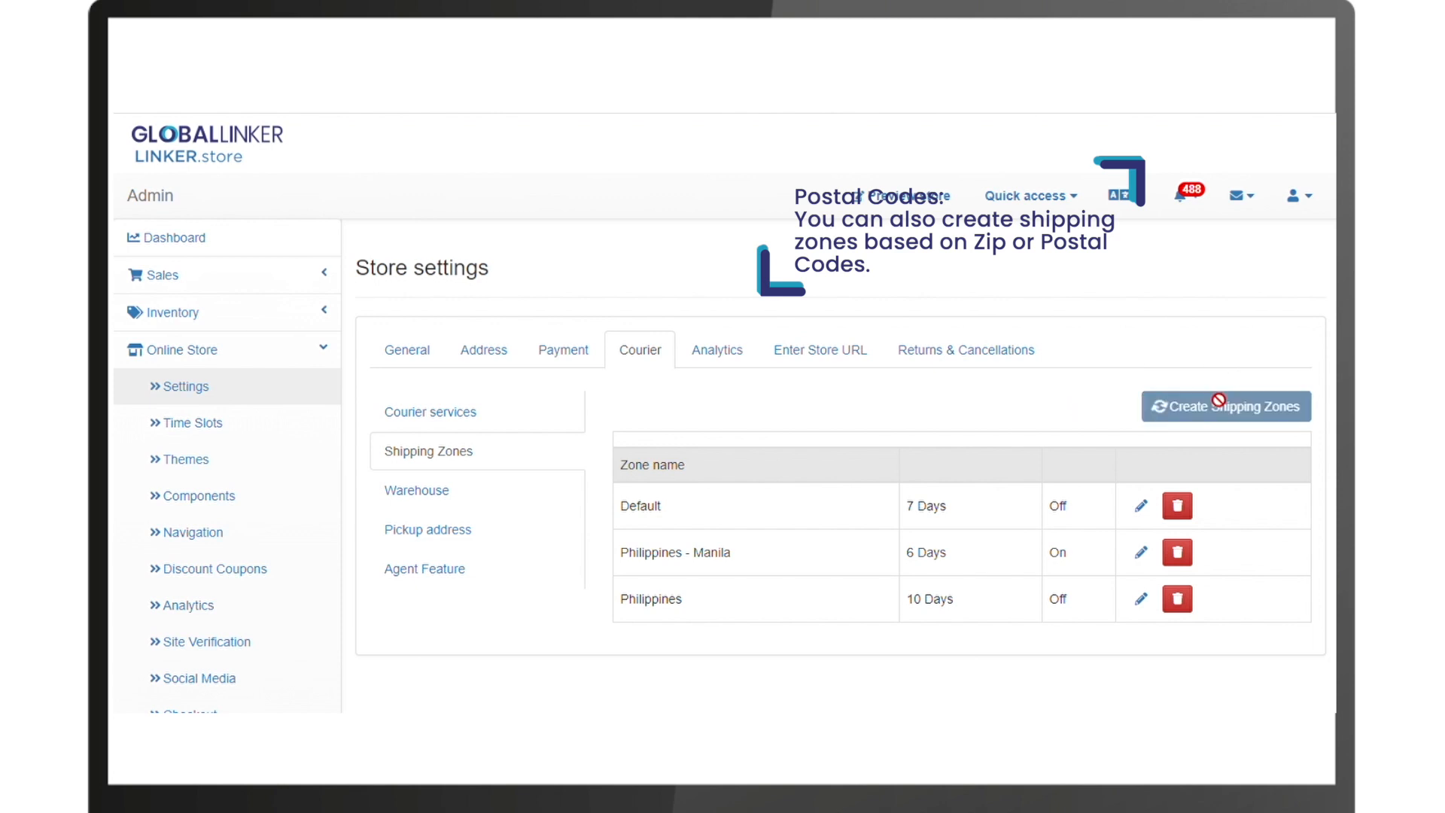
- Create and save the 'Manila Postal Codes' zone using postal codes 1001, 1006, 1008, 1011
left_click(1225, 406)
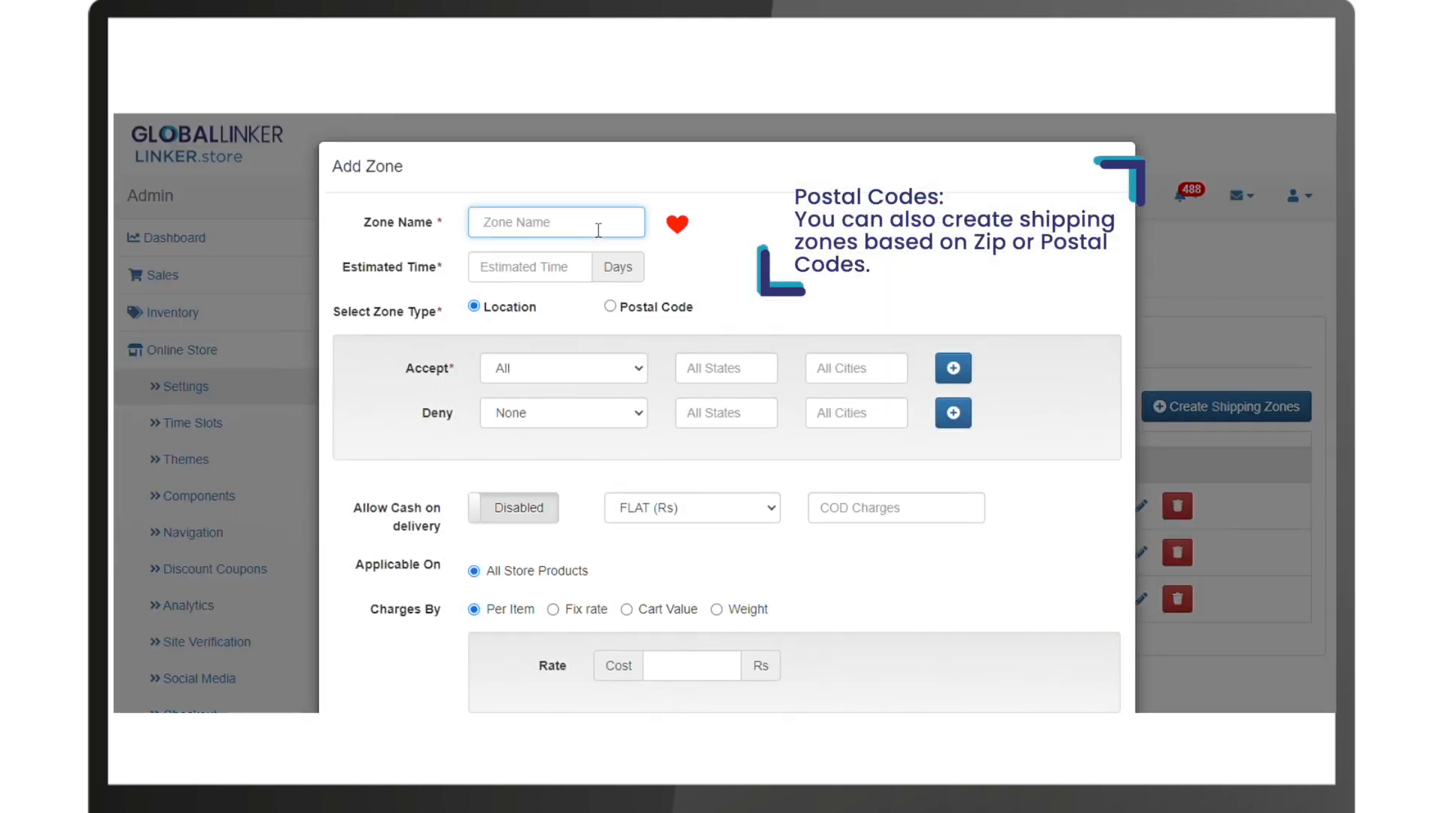
type("Manila Pd")
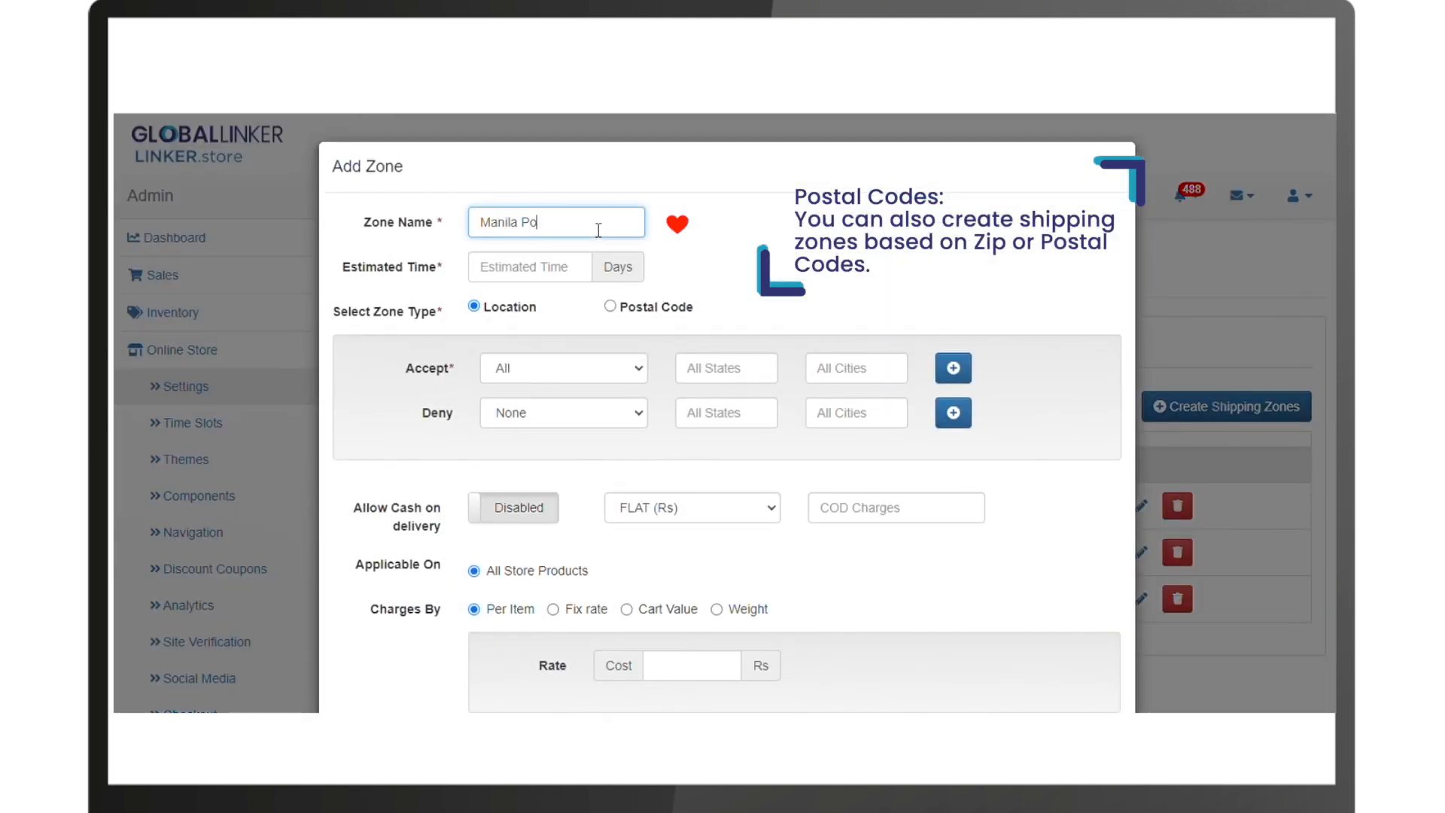
type("ostal C")
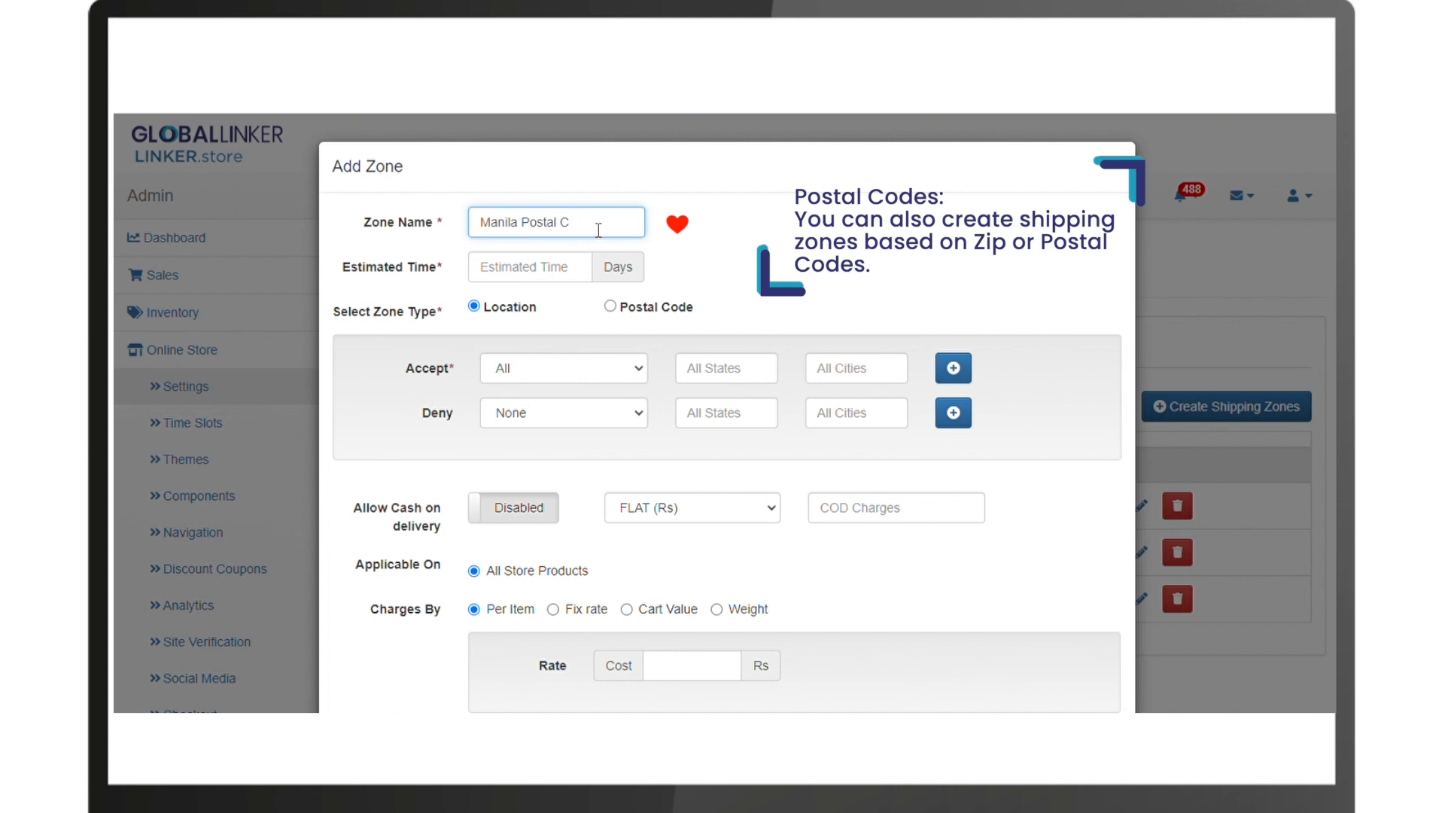
type("odes")
left_click(529, 266)
type("2")
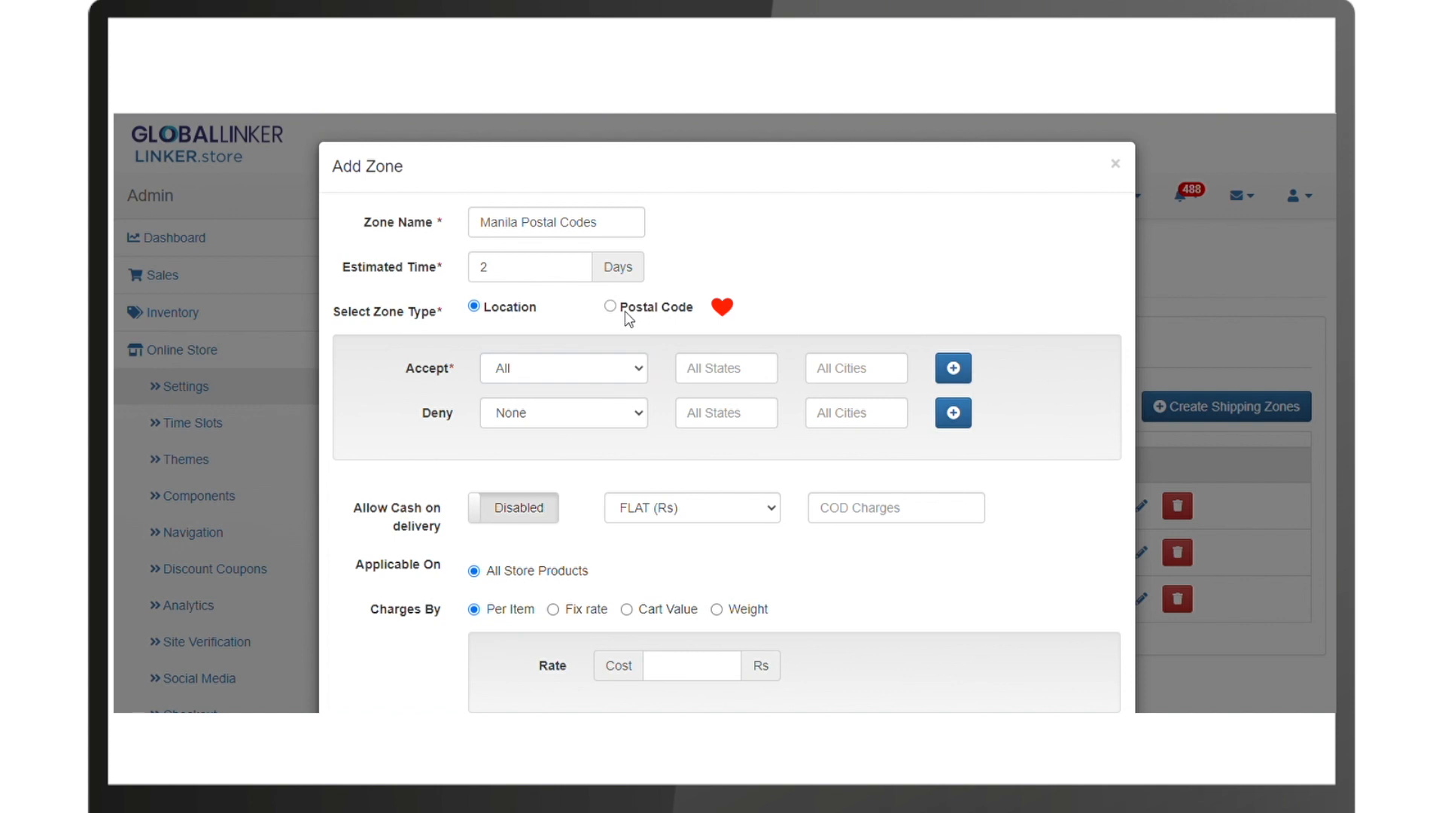
left_click(610, 307)
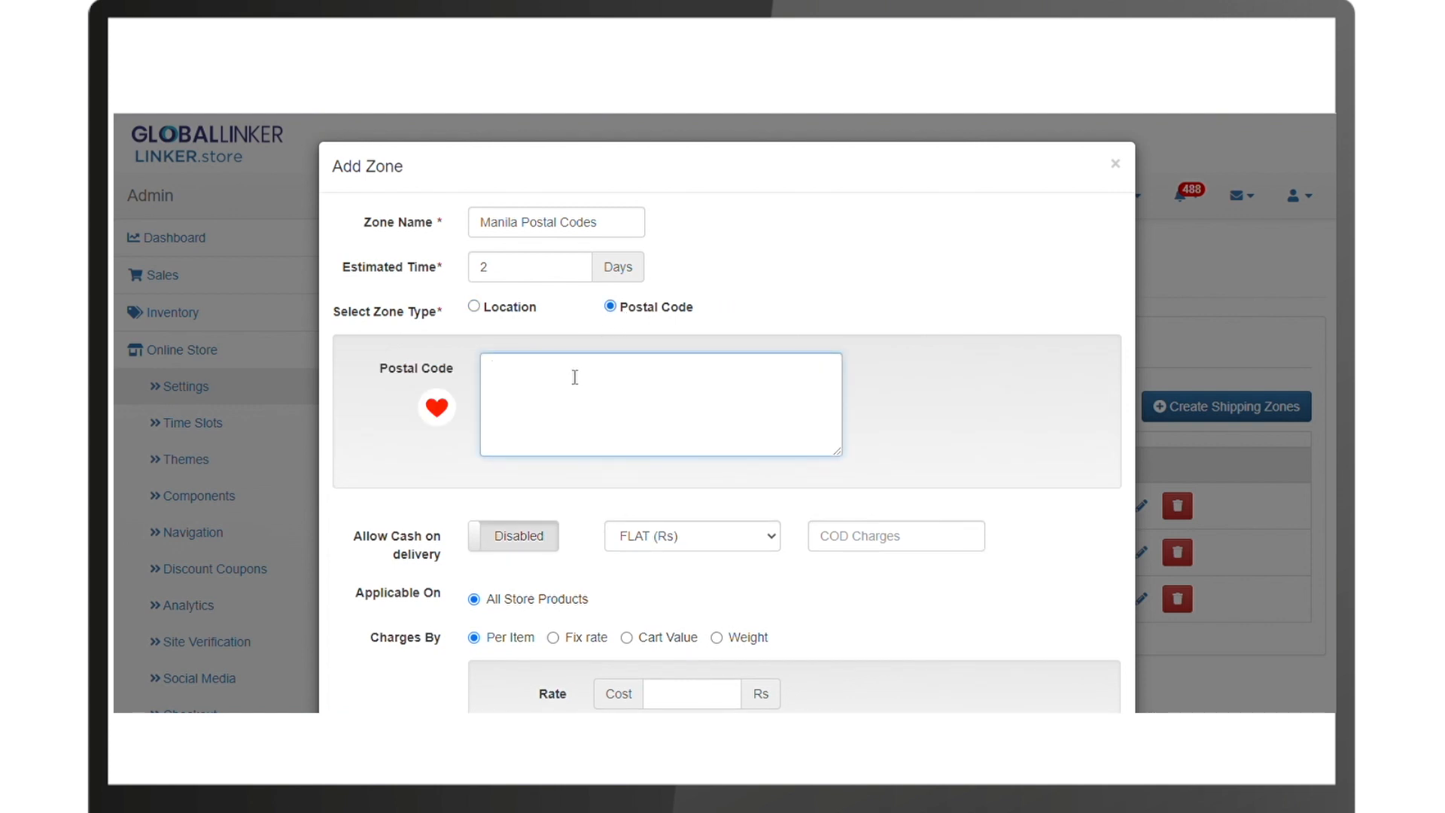
type("1001")
left_click(692, 694)
type("50")
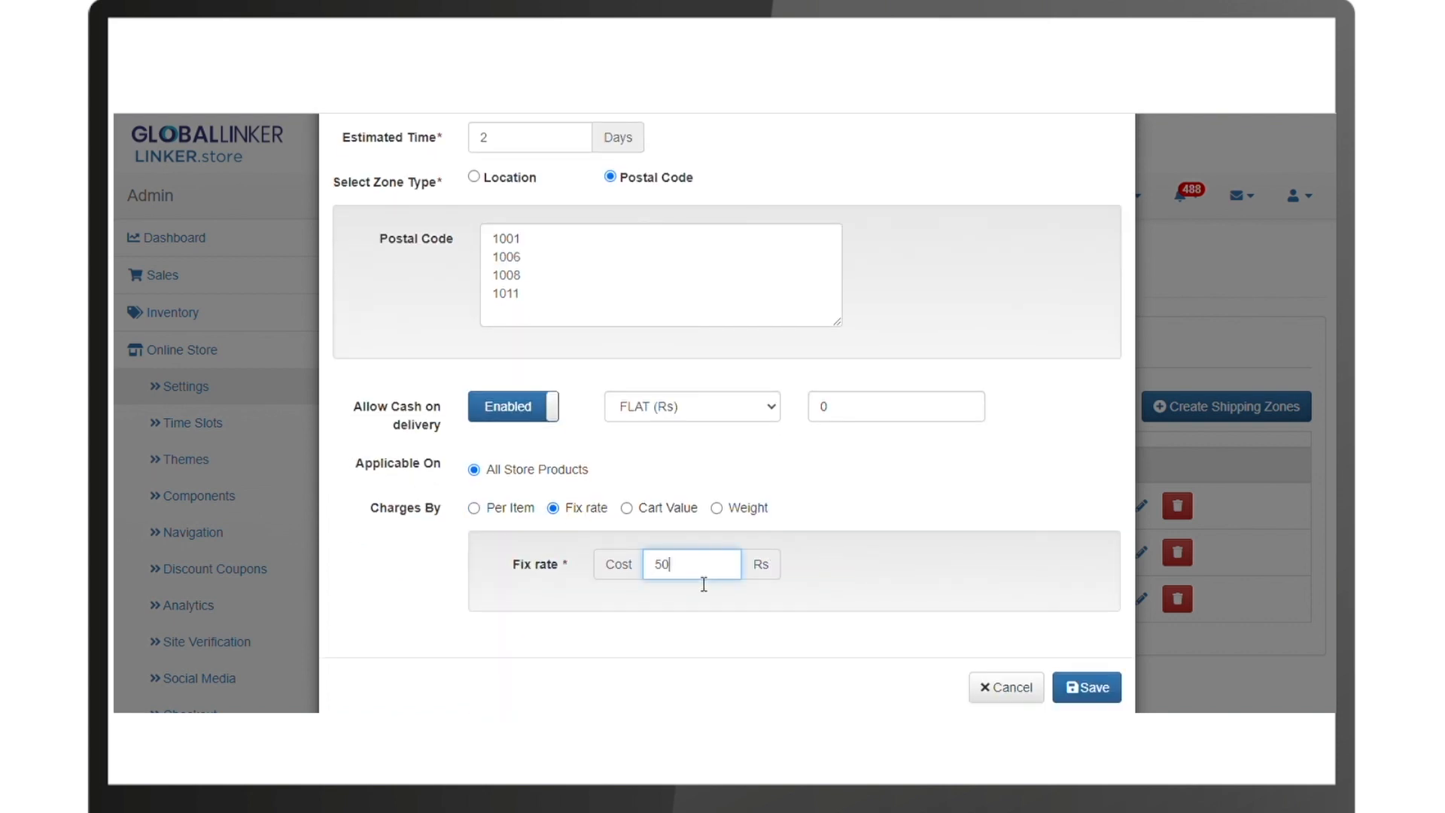
left_click(1085, 687)
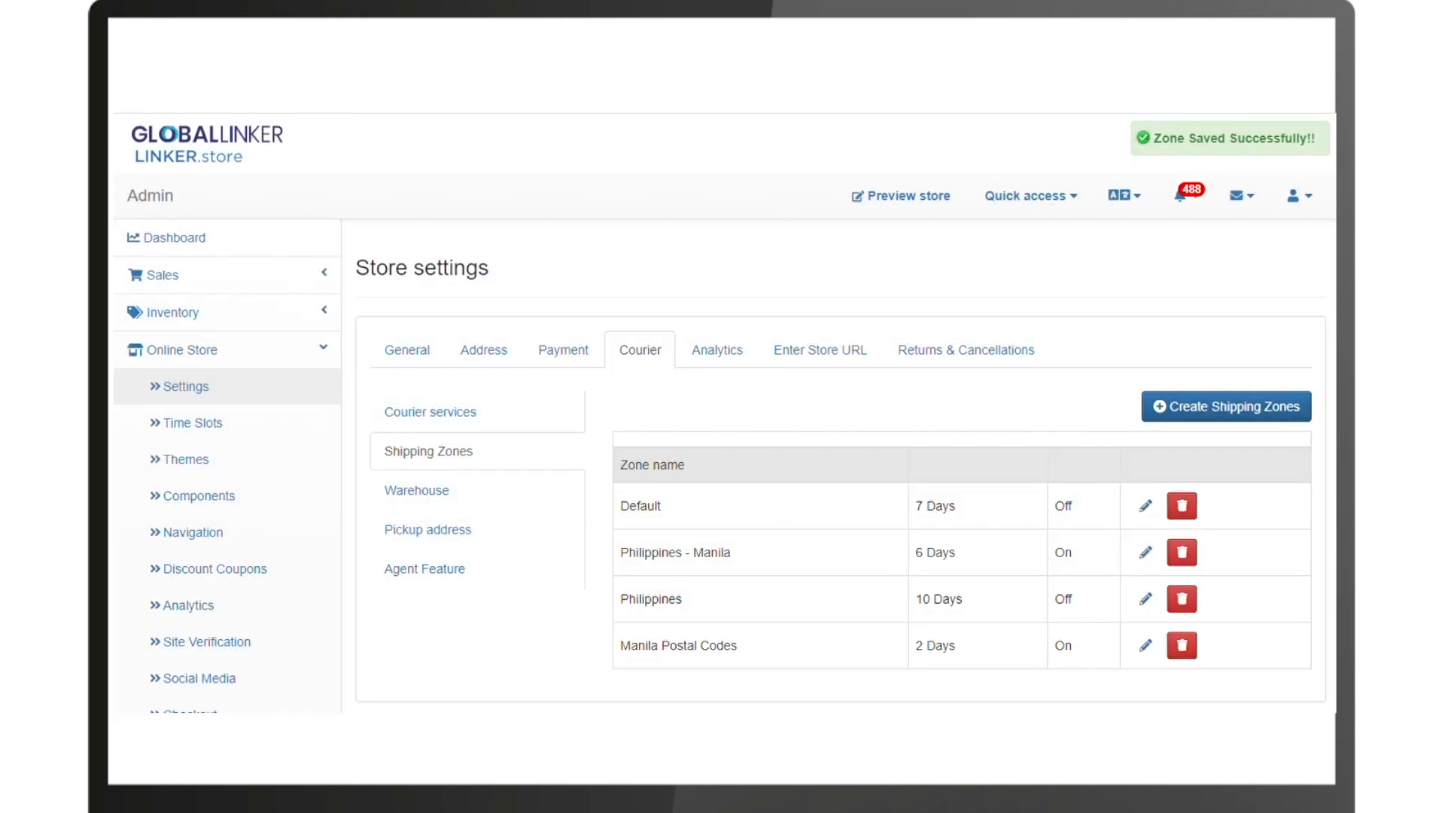
- Edit the Philippines - Manila zone: enter COD charge 10, then switch cash on delivery off
left_click(1144, 552)
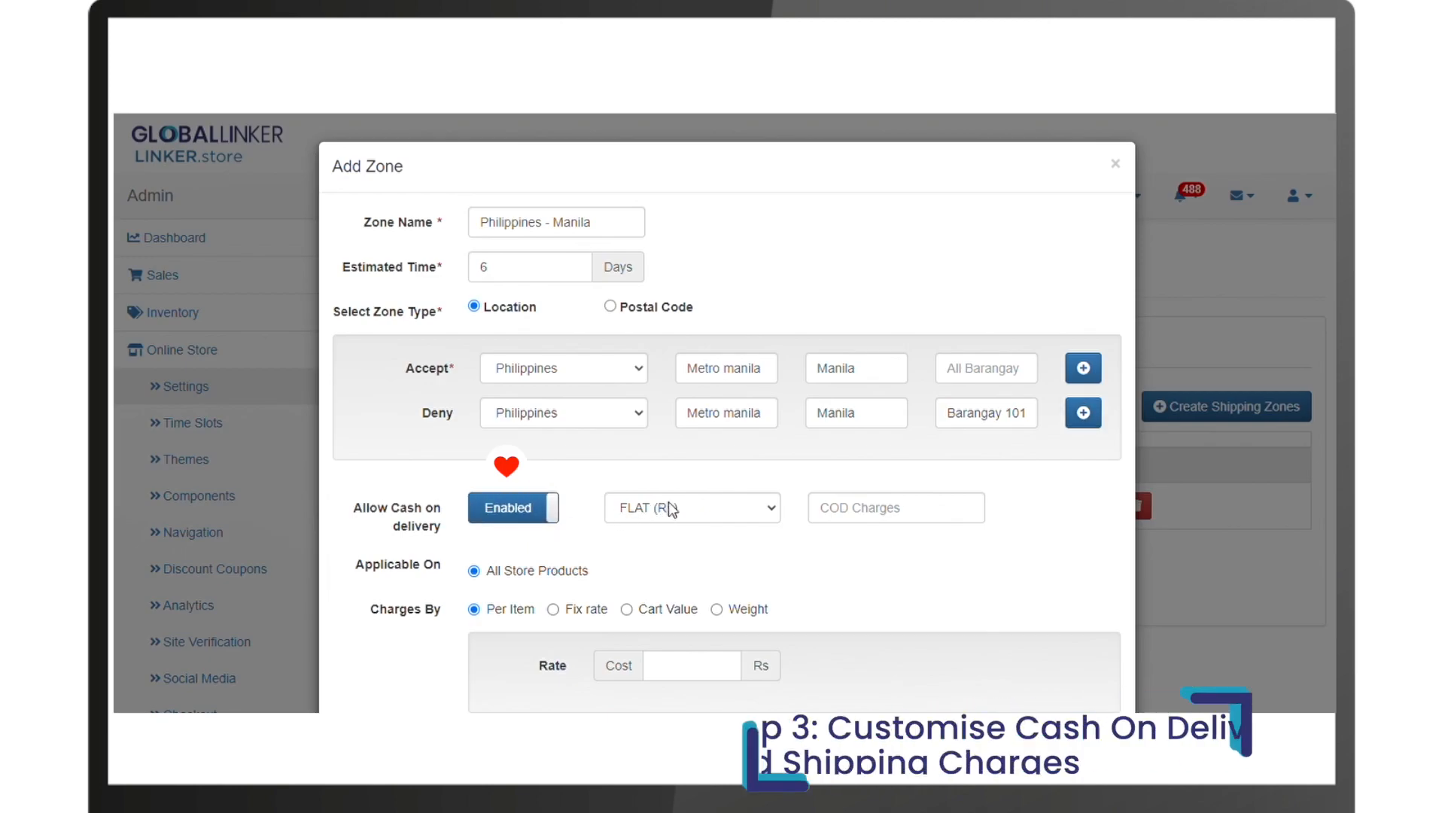
left_click(894, 508)
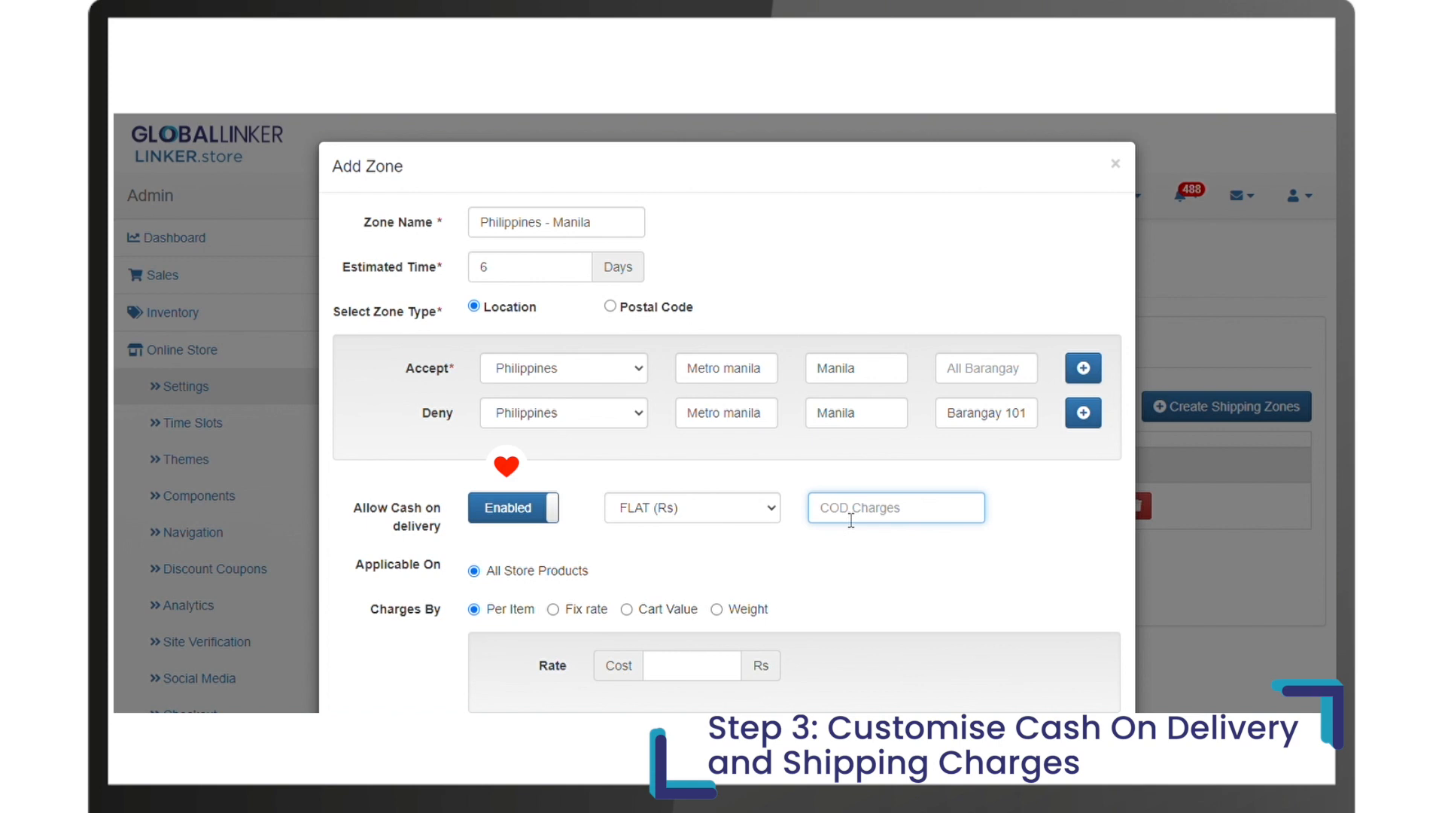
type("10")
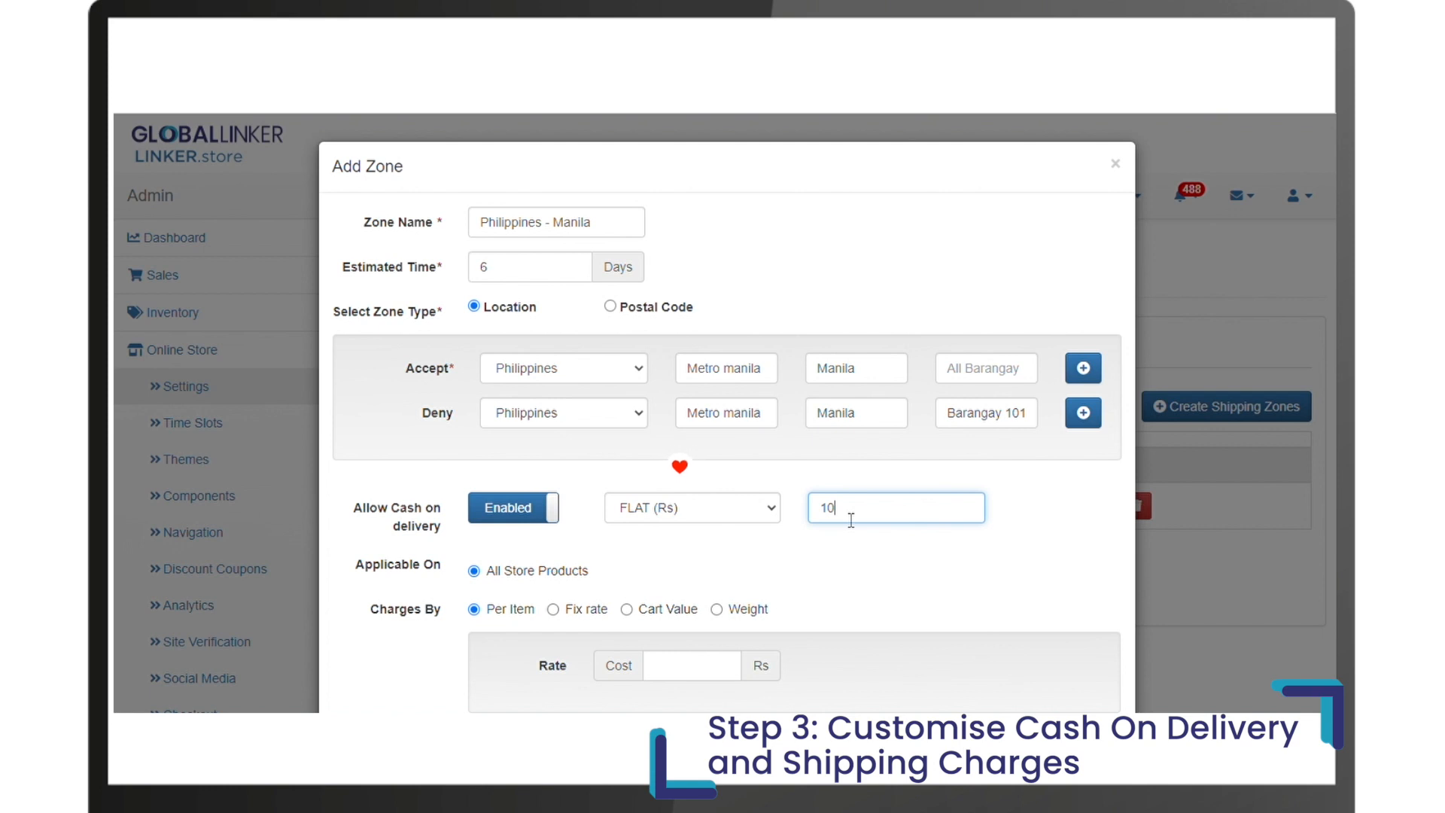
left_click(513, 507)
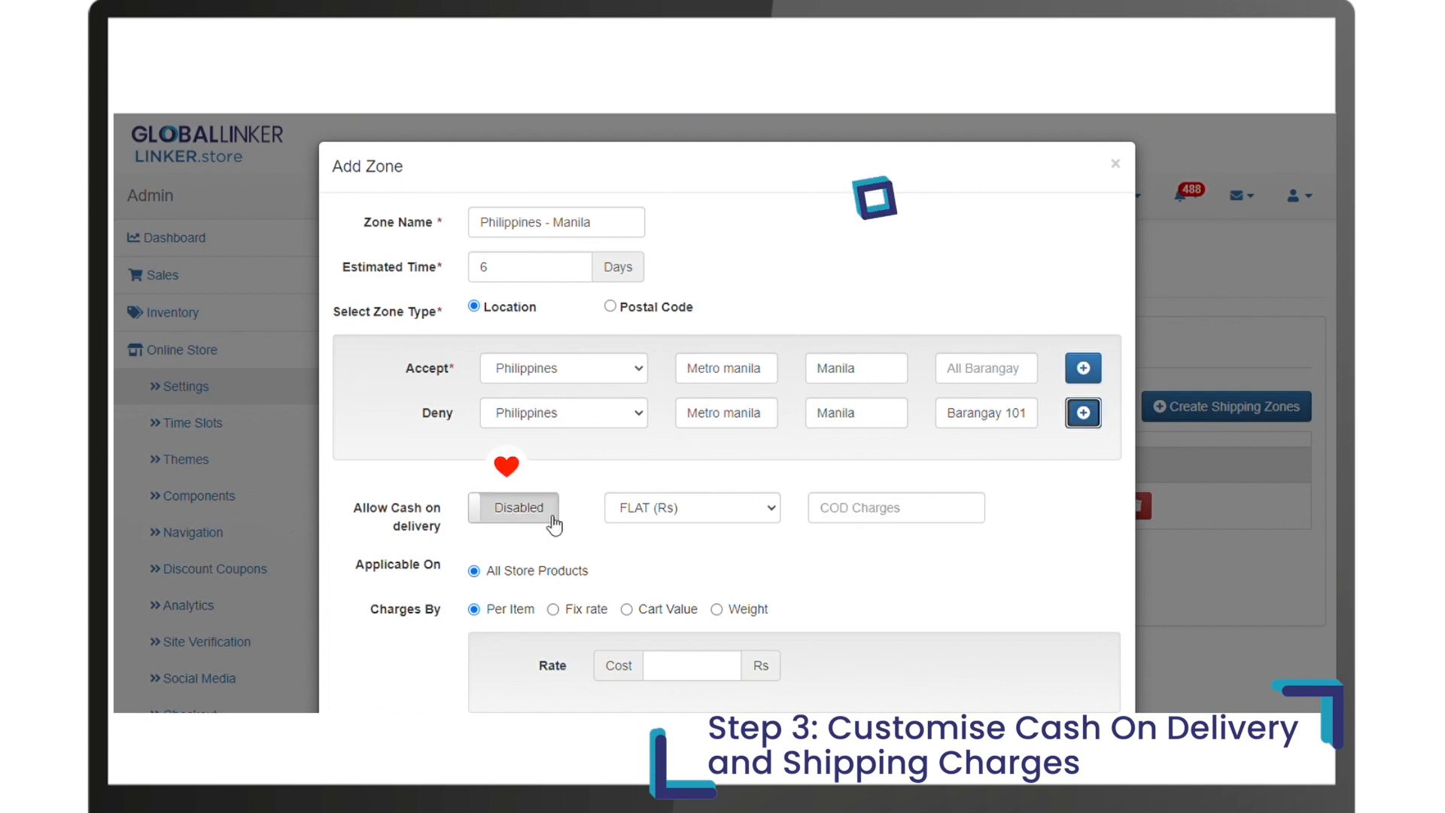